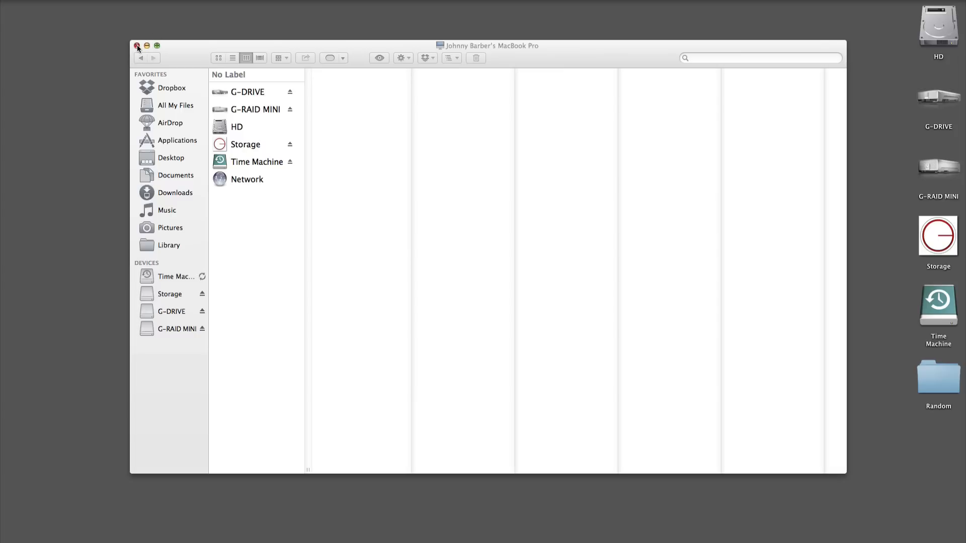
# Step: Close the drive overview and browse the HD's Library into Application Support (Avid, Digidesign folders)
pyautogui.click(136, 45)
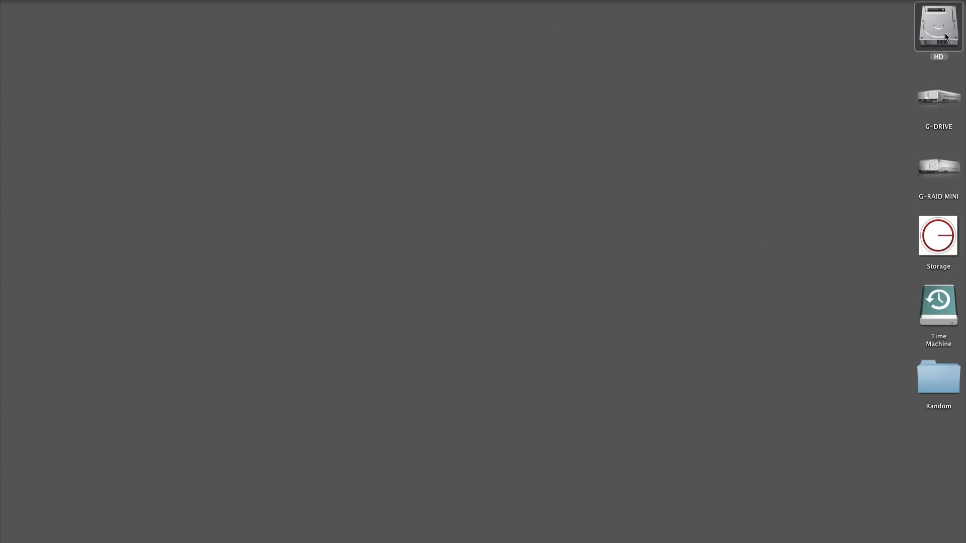
pyautogui.doubleClick(937, 28)
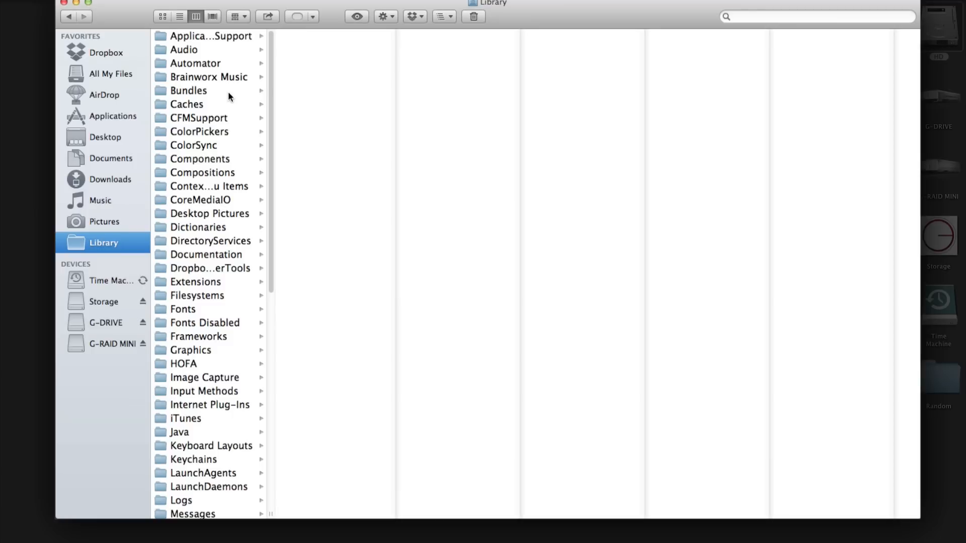
pyautogui.moveTo(210, 49)
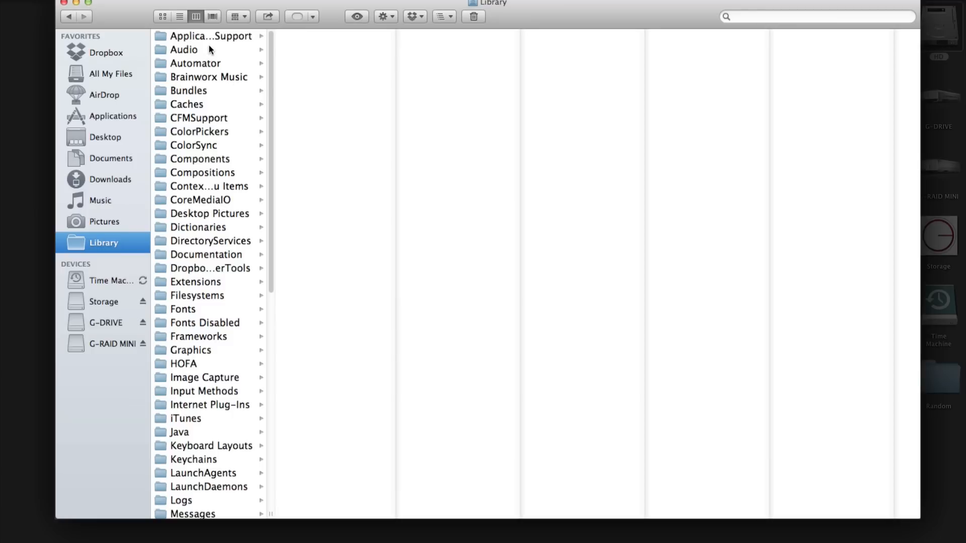
pyautogui.moveTo(212, 39)
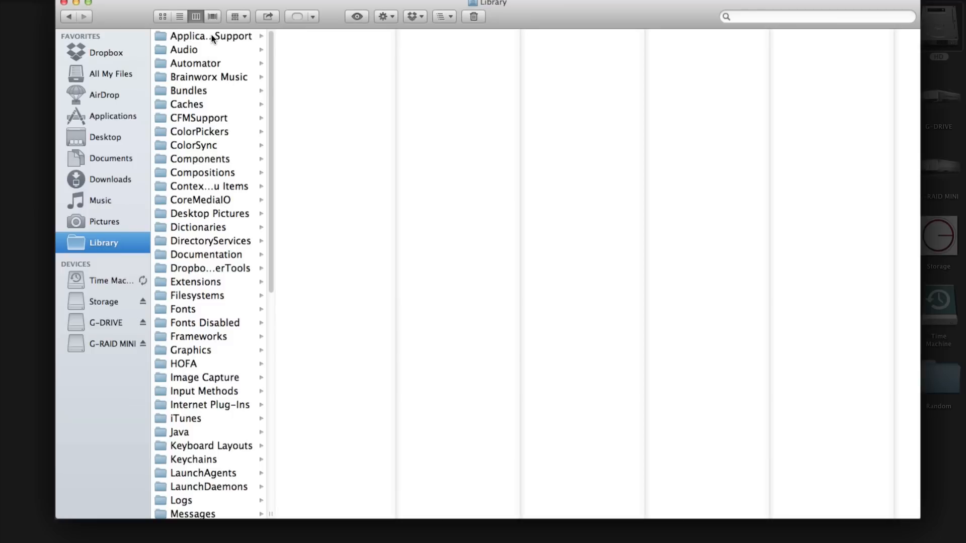
pyautogui.click(209, 37)
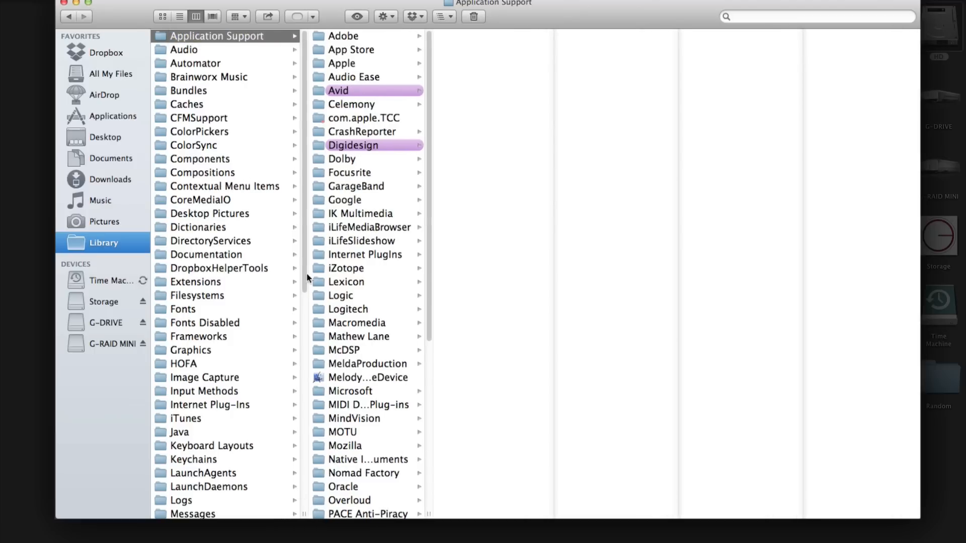
pyautogui.moveTo(355, 118)
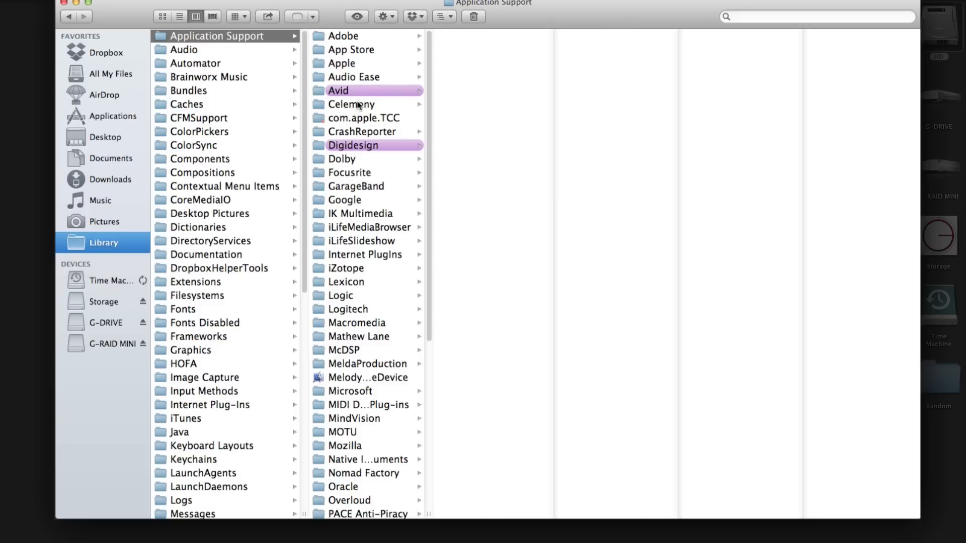
# Step: Browse Avid > Audio > Plug-Ins to see the Pro Tools plug-in location
pyautogui.click(338, 90)
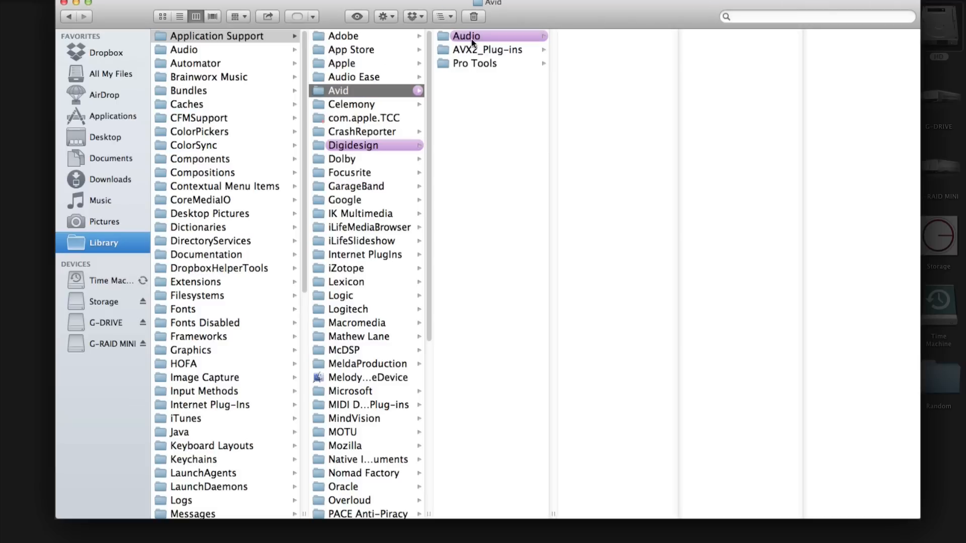
pyautogui.click(466, 36)
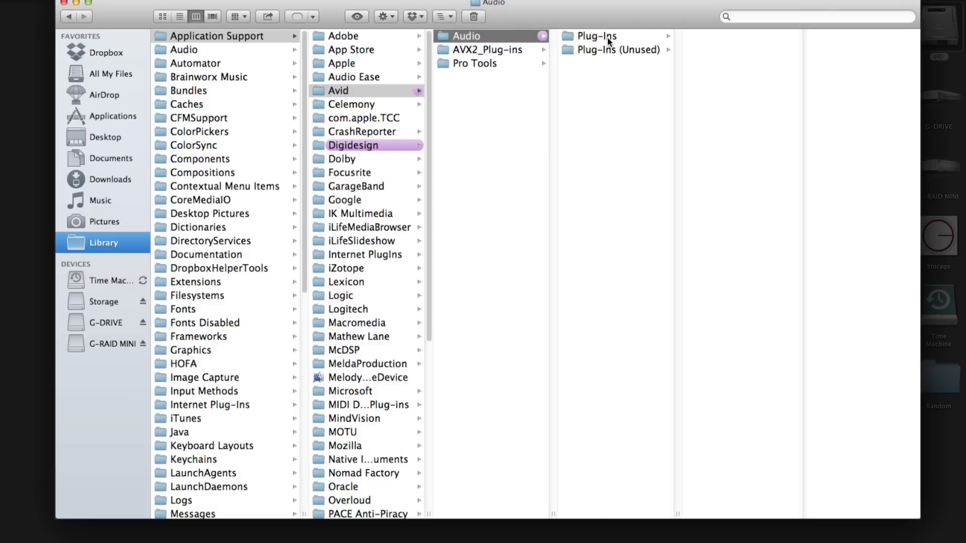
pyautogui.click(596, 36)
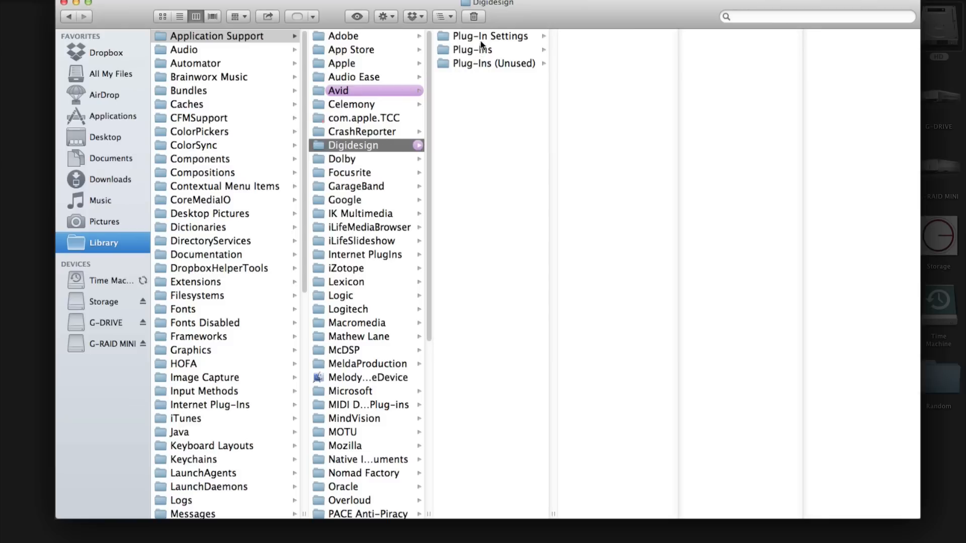
# Step: View Digidesign's Plug-Ins folder, then show the Library's Audio folder (Apple Loops, MIDI Drivers, Plug-Ins...)
pyautogui.click(473, 49)
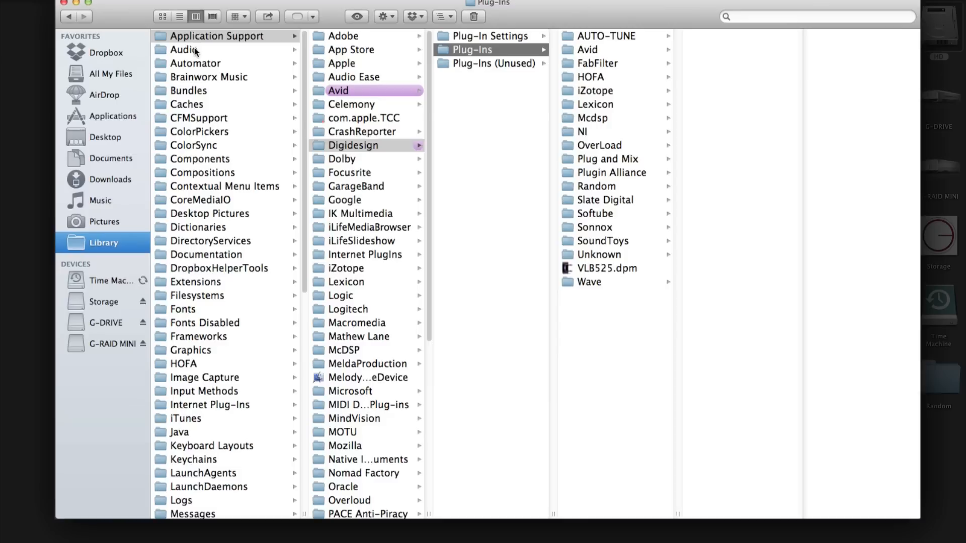
pyautogui.click(183, 49)
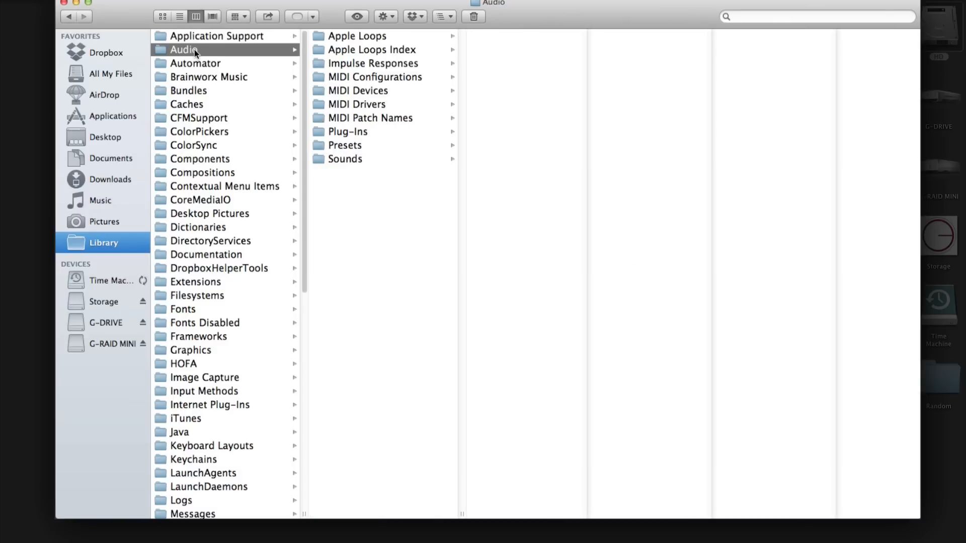
# Step: Browse Audio Plug-Ins' Components (Audio Units), VST and VST3 folders listing bx_, elysia and iZotope plug-ins
pyautogui.click(347, 131)
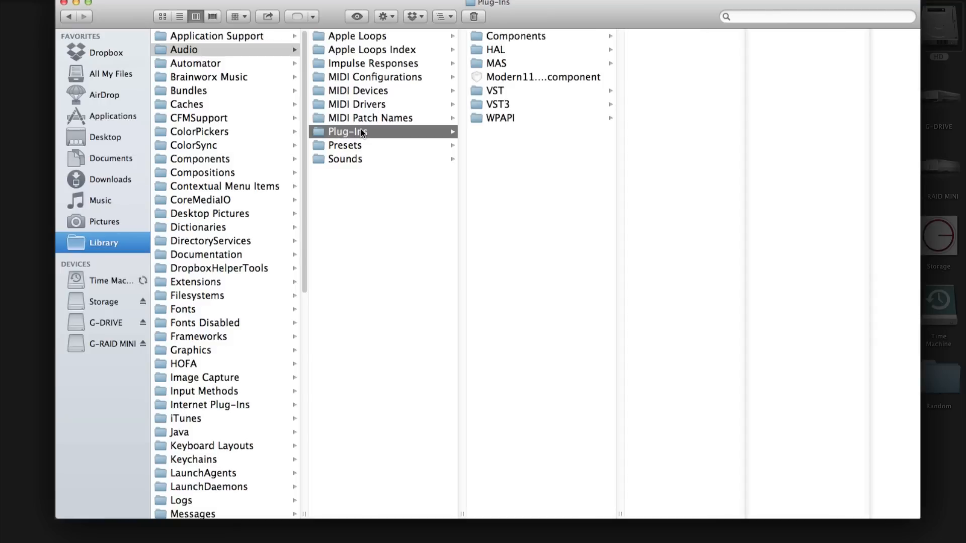
pyautogui.click(516, 37)
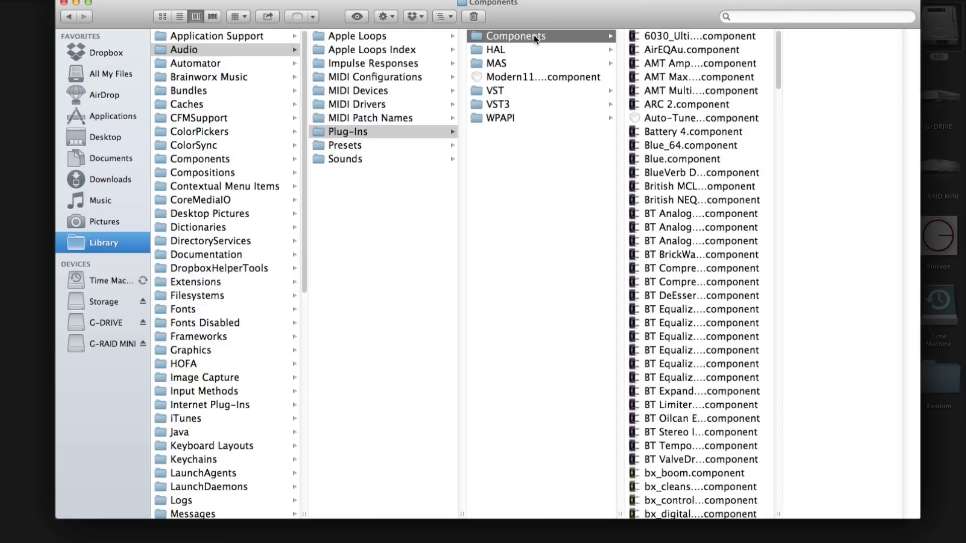
pyautogui.moveTo(720, 443)
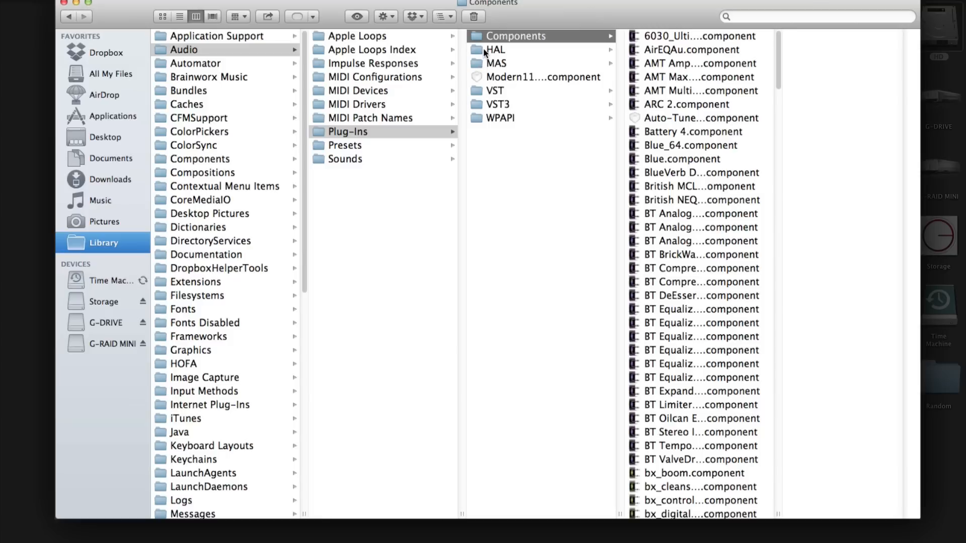
pyautogui.click(496, 91)
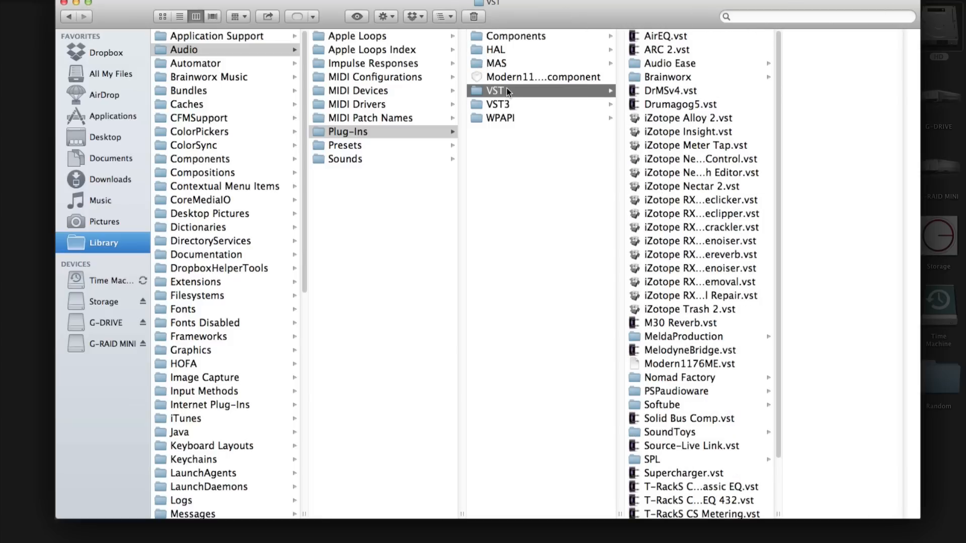
pyautogui.click(498, 104)
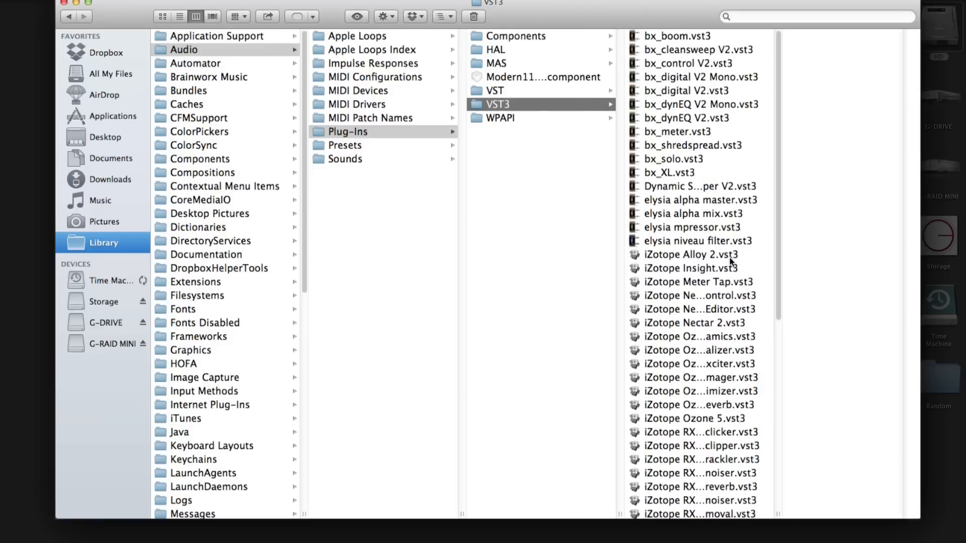
pyautogui.moveTo(453, 183)
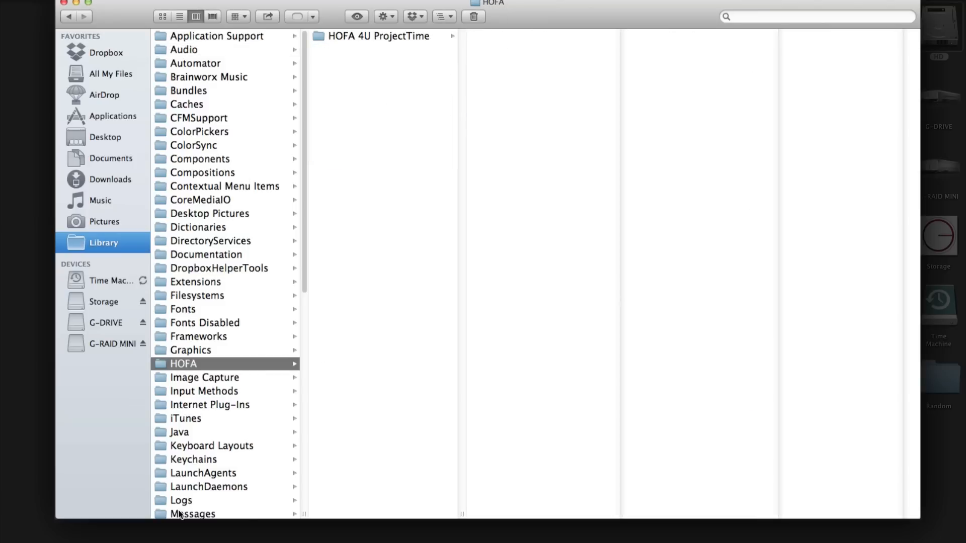
# Step: Navigate back from Library through Application Support and Audio to the Plug-Ins folder (Components, HAL, MAS, VST, VST3, WPAPI)
pyautogui.click(103, 242)
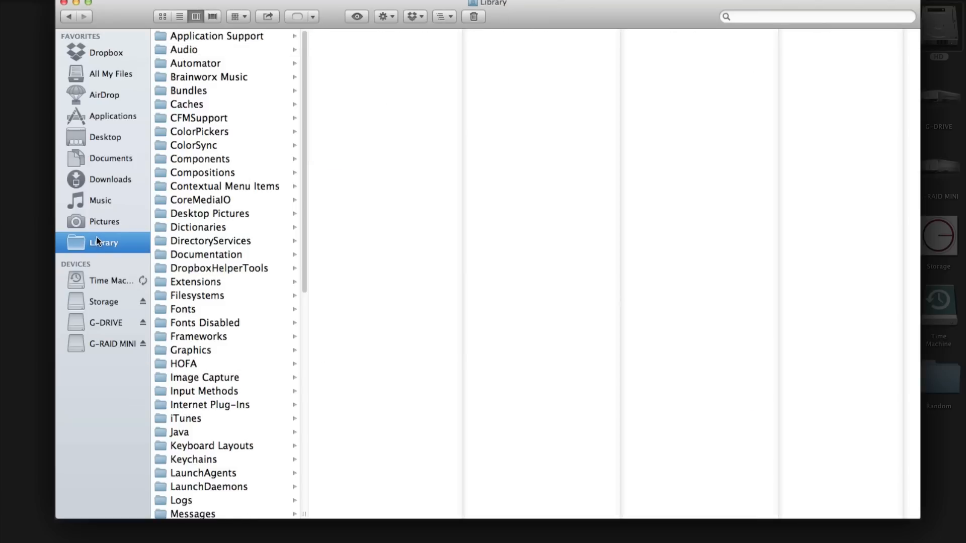
pyautogui.click(217, 35)
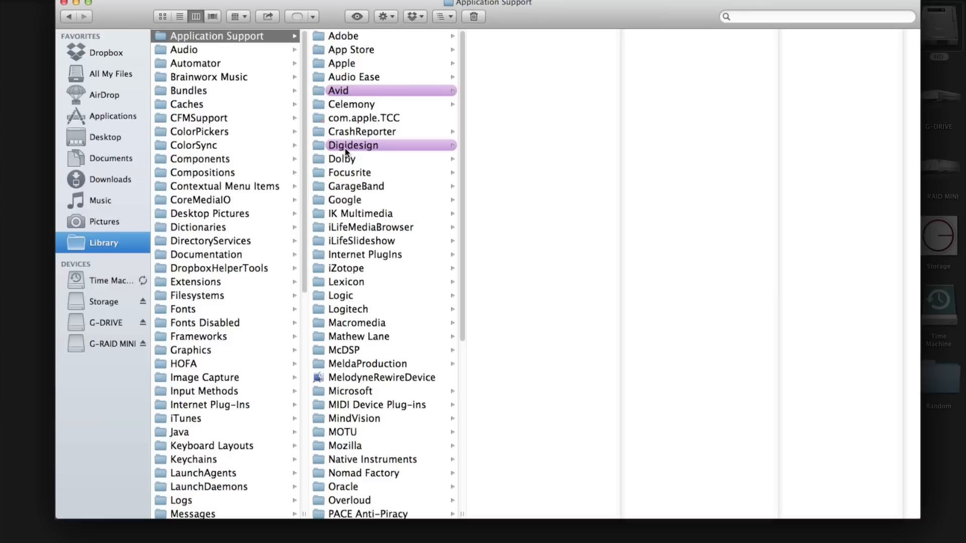
pyautogui.click(183, 49)
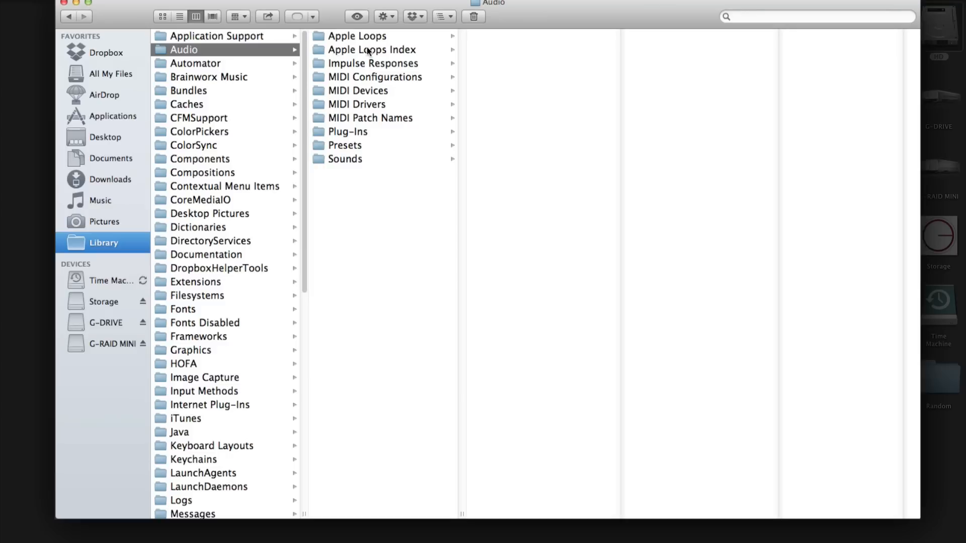
pyautogui.click(348, 130)
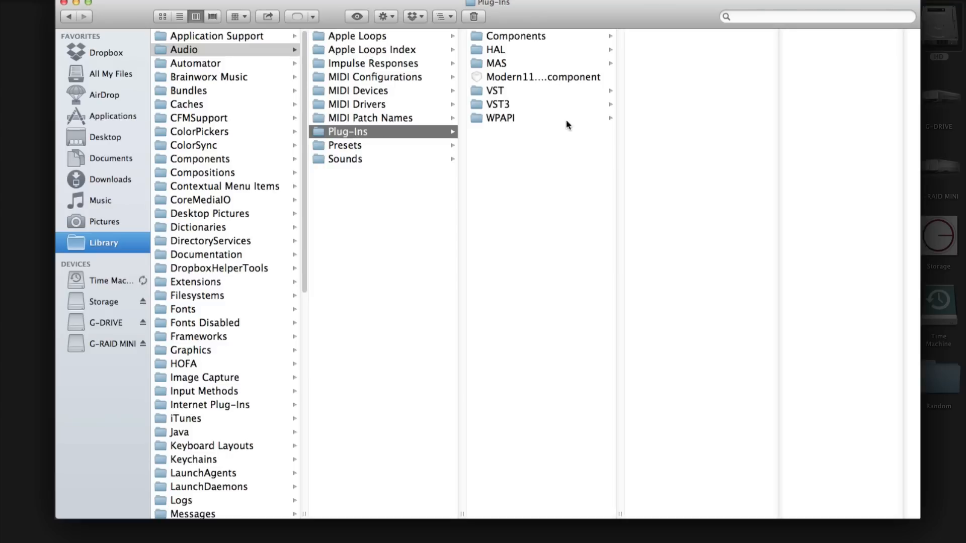